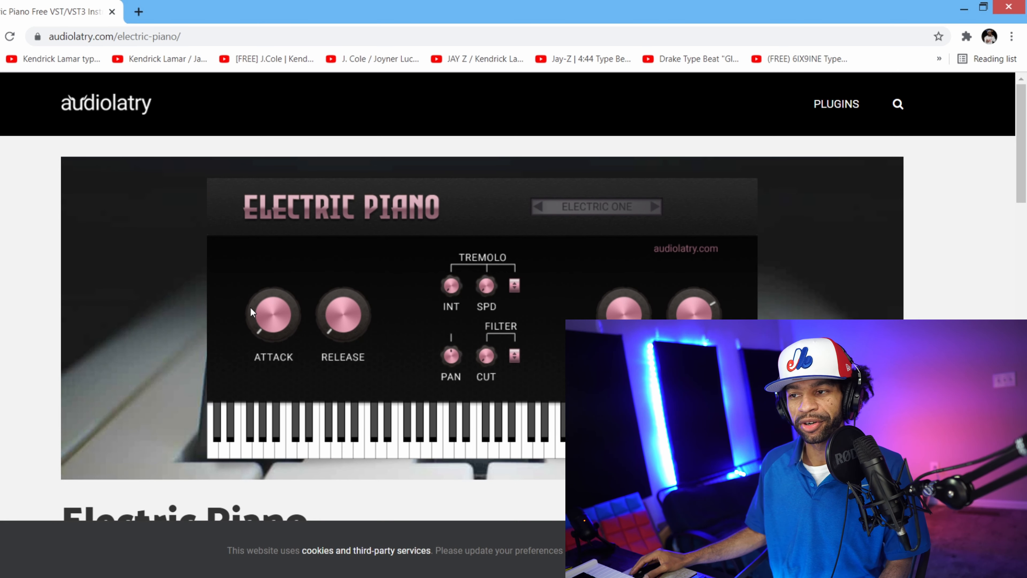
# Reach the Electric Piano free download offer on the Gumroad product page.
pyautogui.scroll(-3)
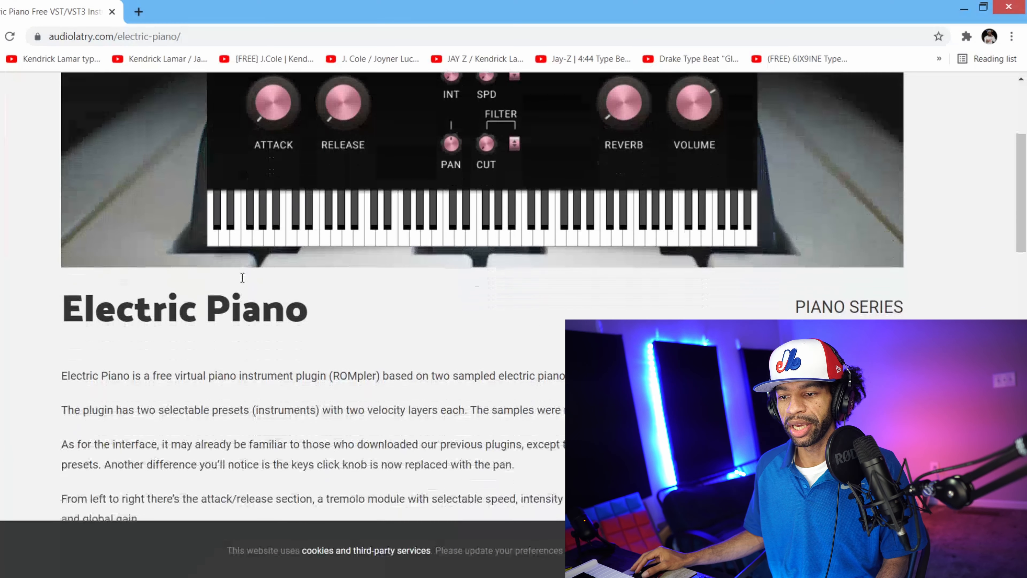
pyautogui.scroll(-3)
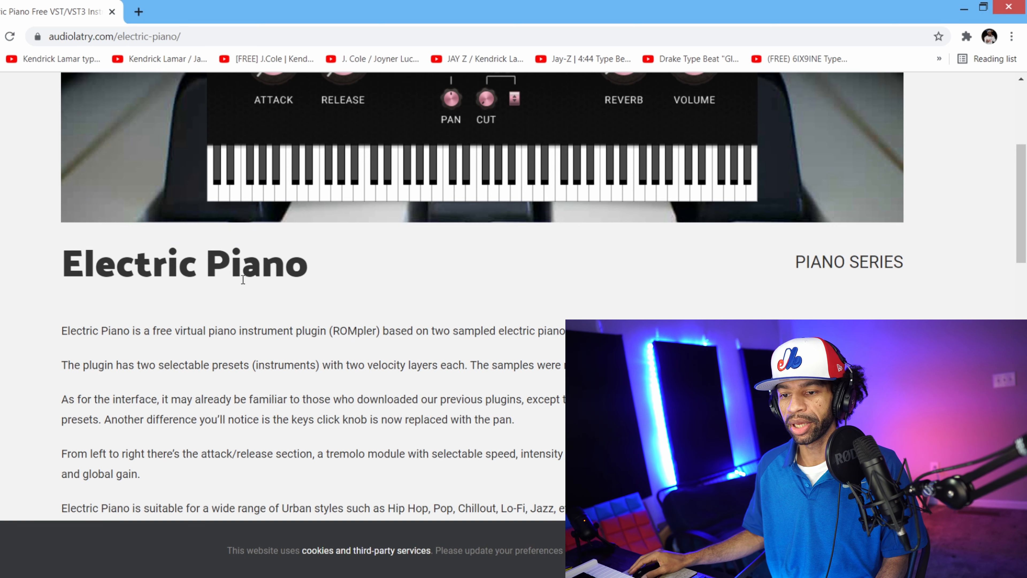
pyautogui.scroll(-3)
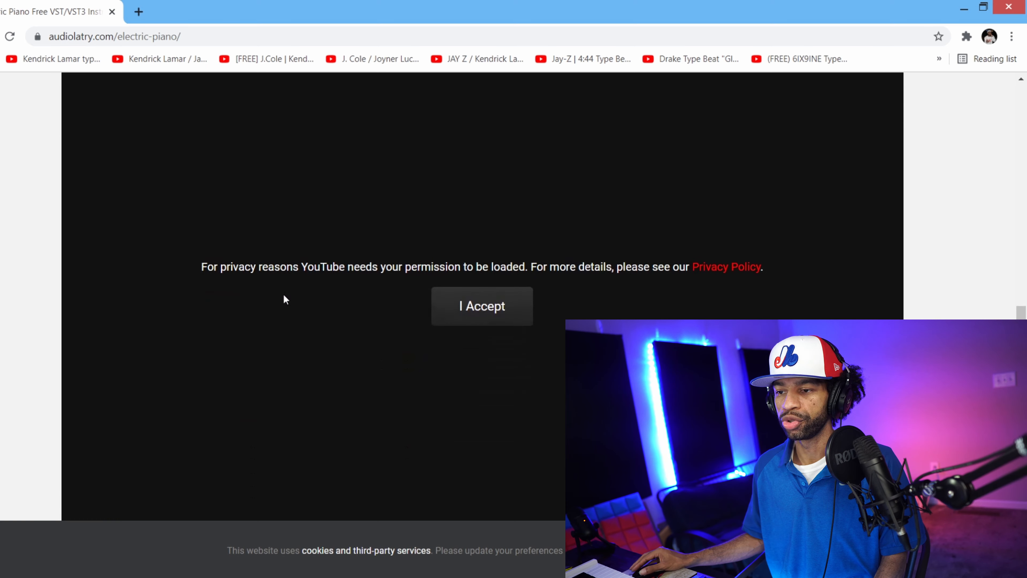
pyautogui.scroll(-3)
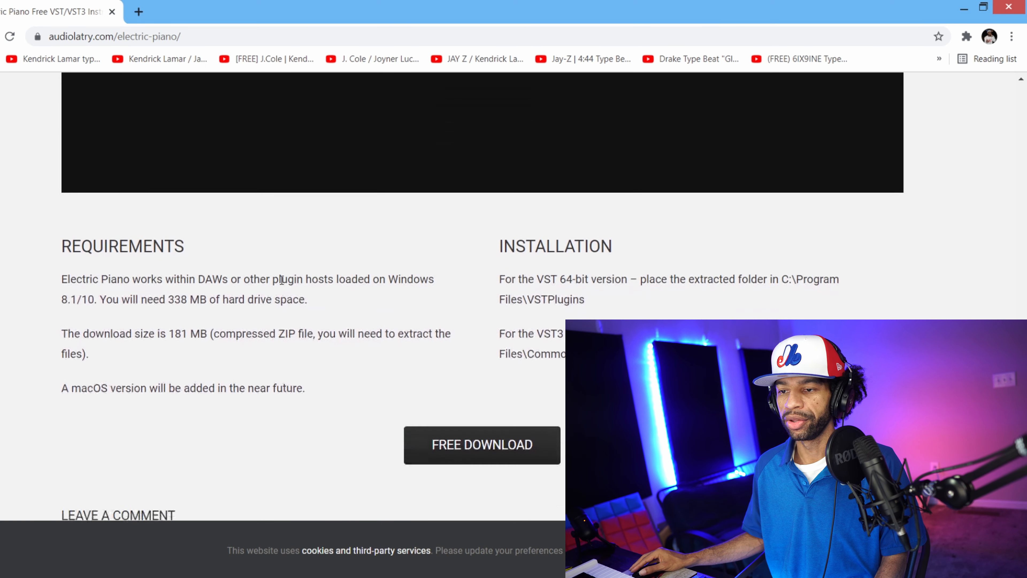
pyautogui.click(481, 444)
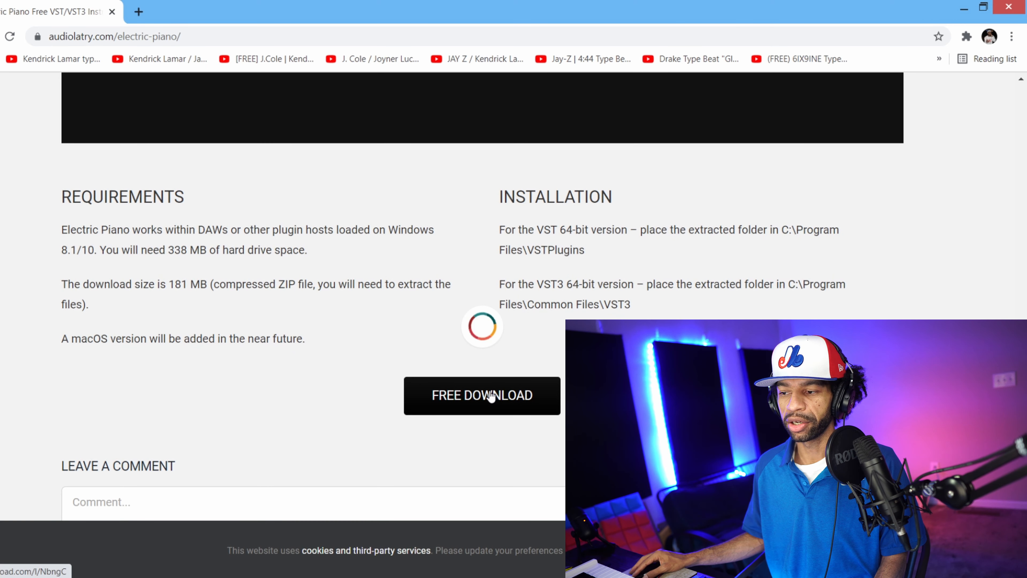
pyautogui.click(482, 395)
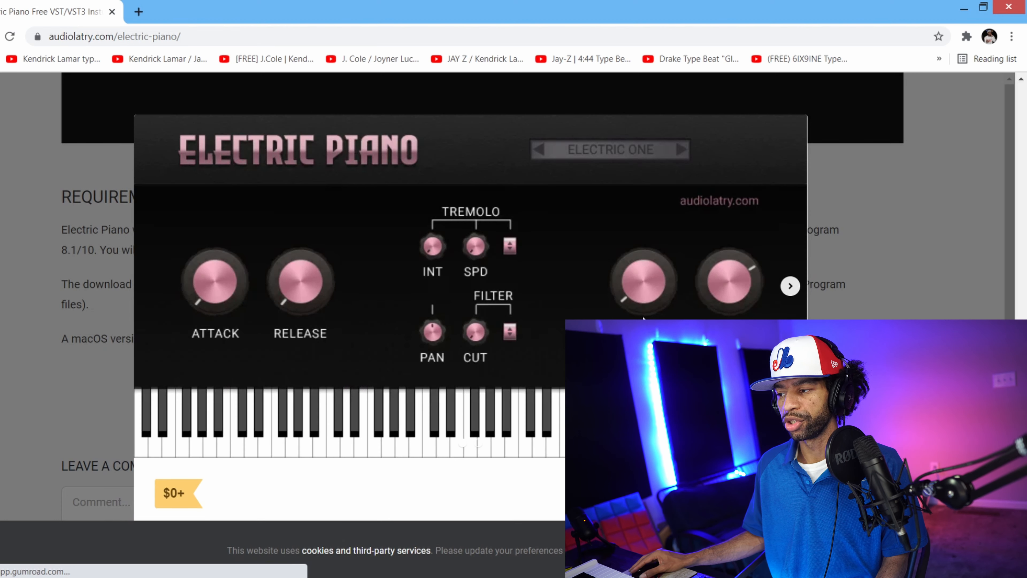
pyautogui.scroll(-3)
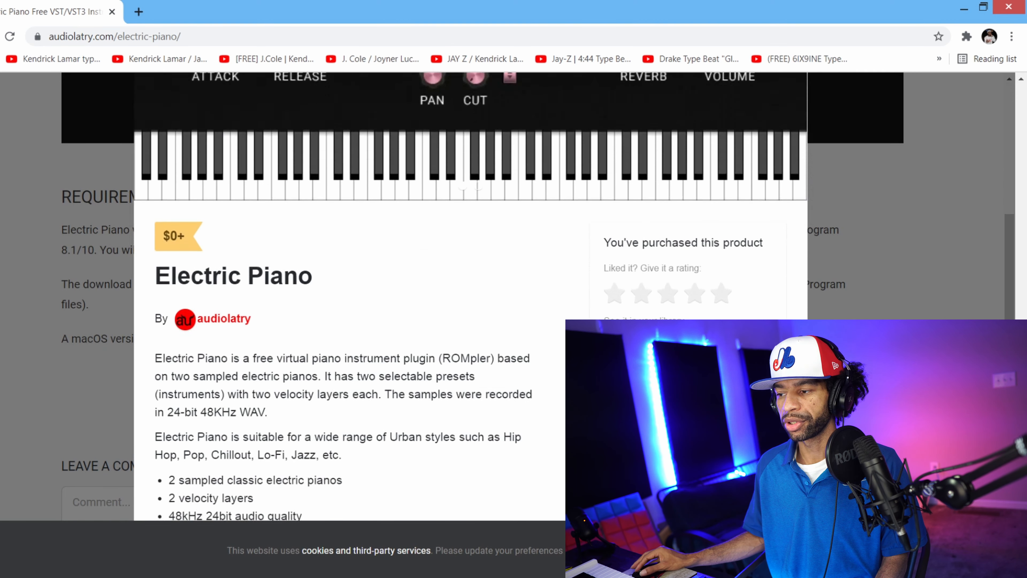
pyautogui.scroll(-3)
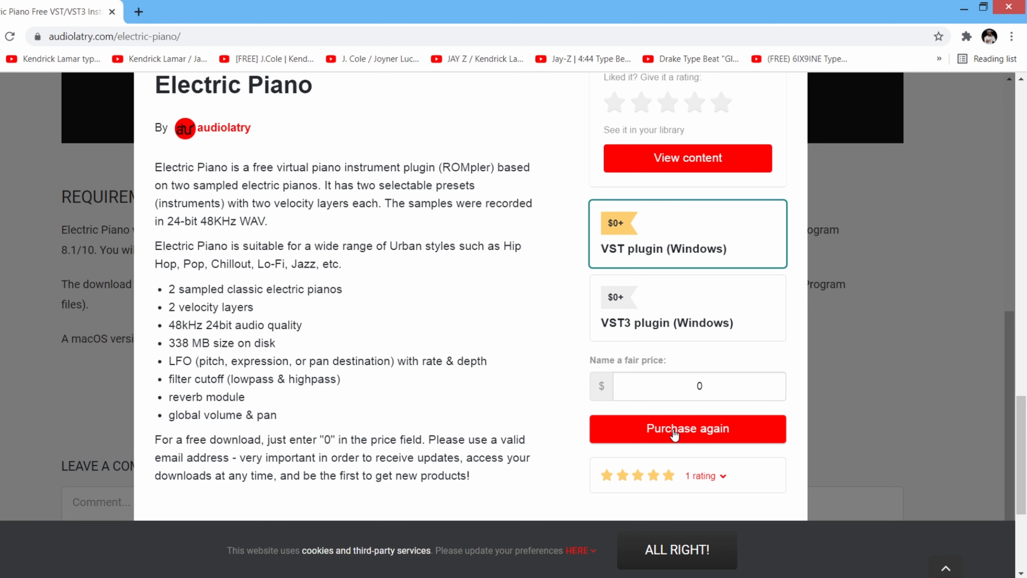
# Check out the Windows VST for $0 and view the purchased Electric Piano content.
pyautogui.click(687, 428)
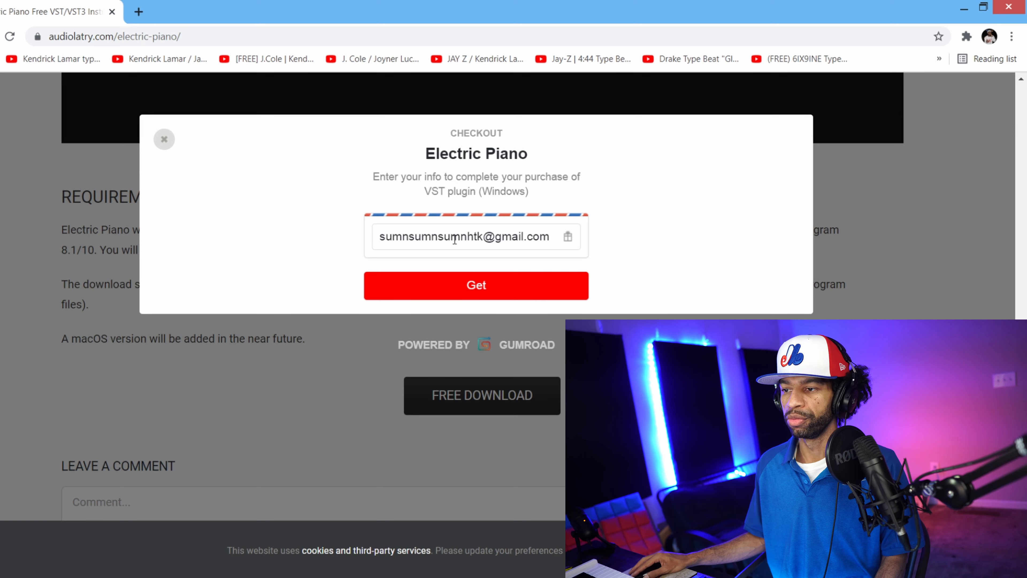
pyautogui.click(476, 285)
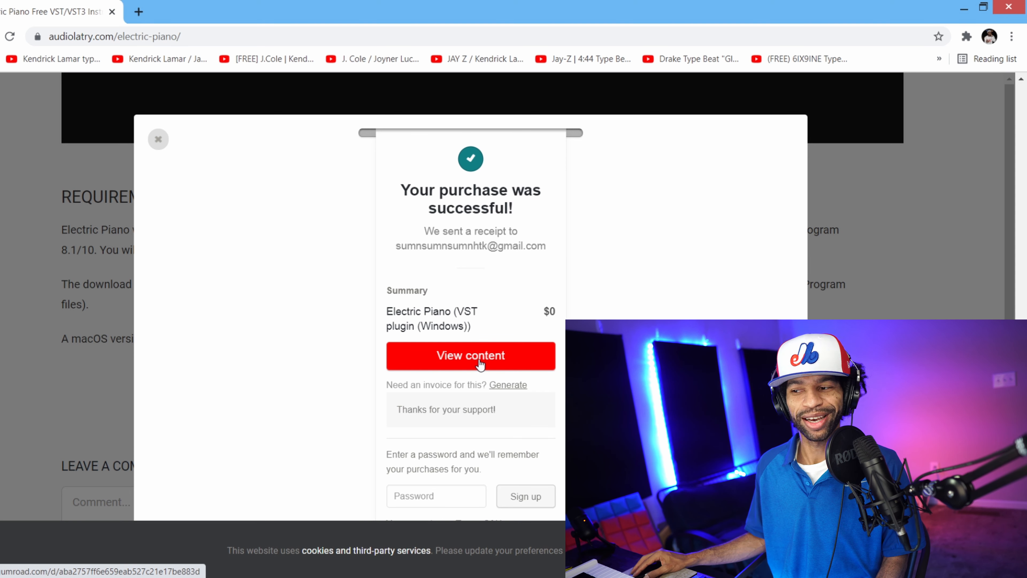
pyautogui.click(470, 356)
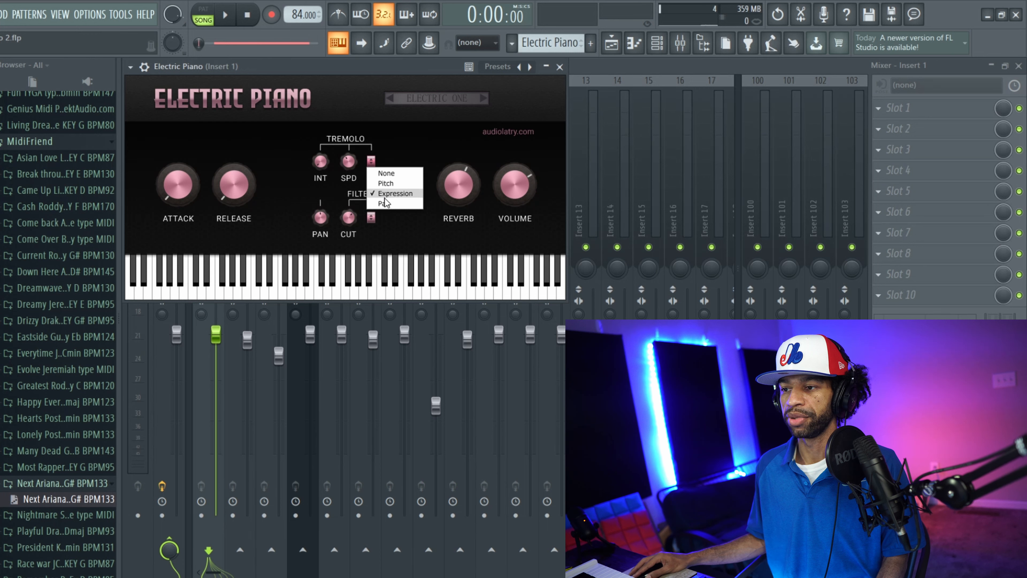
# Pick a tremolo destination and reveal the filter types None, Low Pass and High Pass.
pyautogui.click(395, 193)
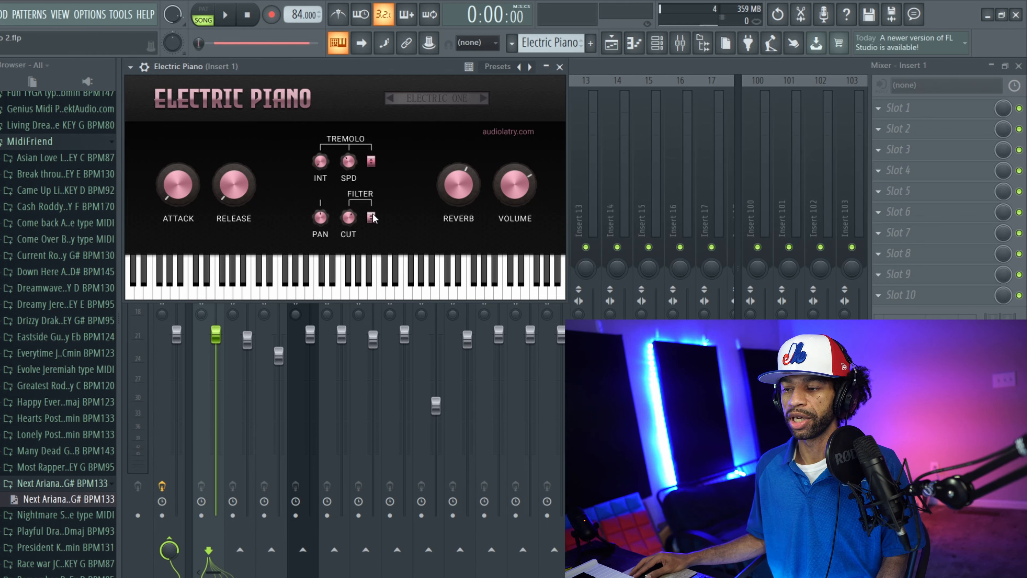
pyautogui.click(371, 216)
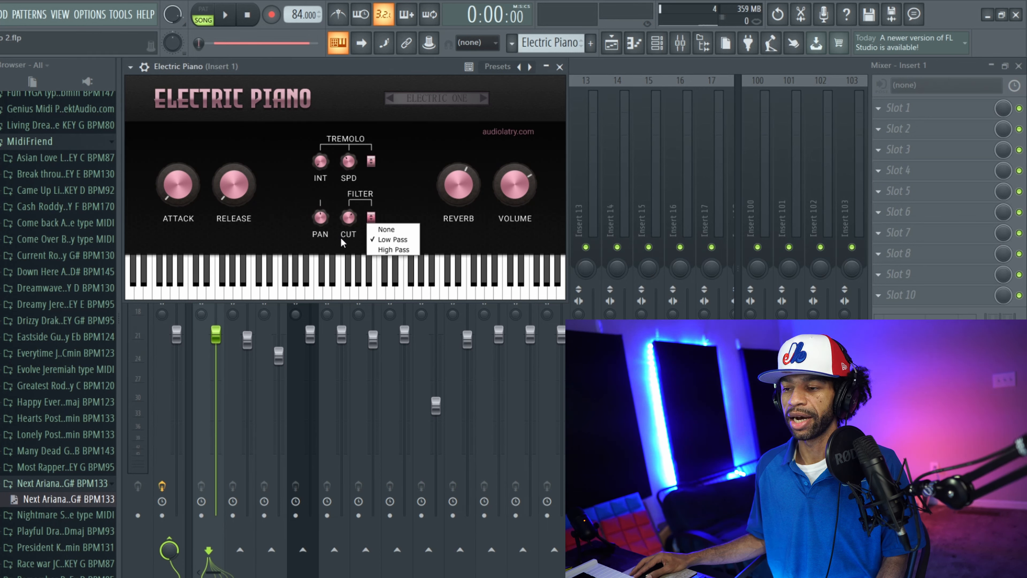
pyautogui.moveTo(356, 239)
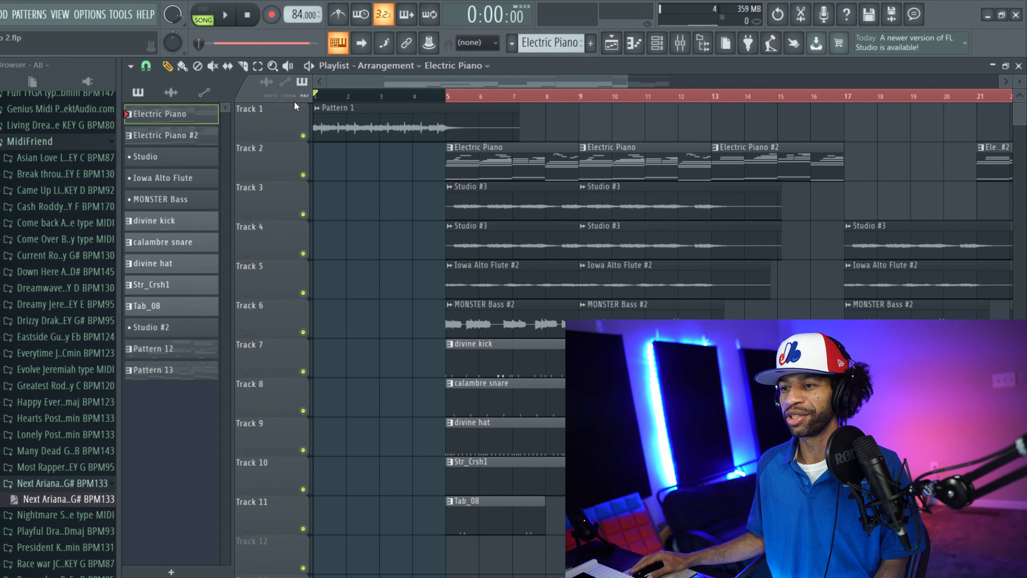
# Play the Electric Piano song arrangement in the playlist, then pause and stop it.
pyautogui.click(224, 15)
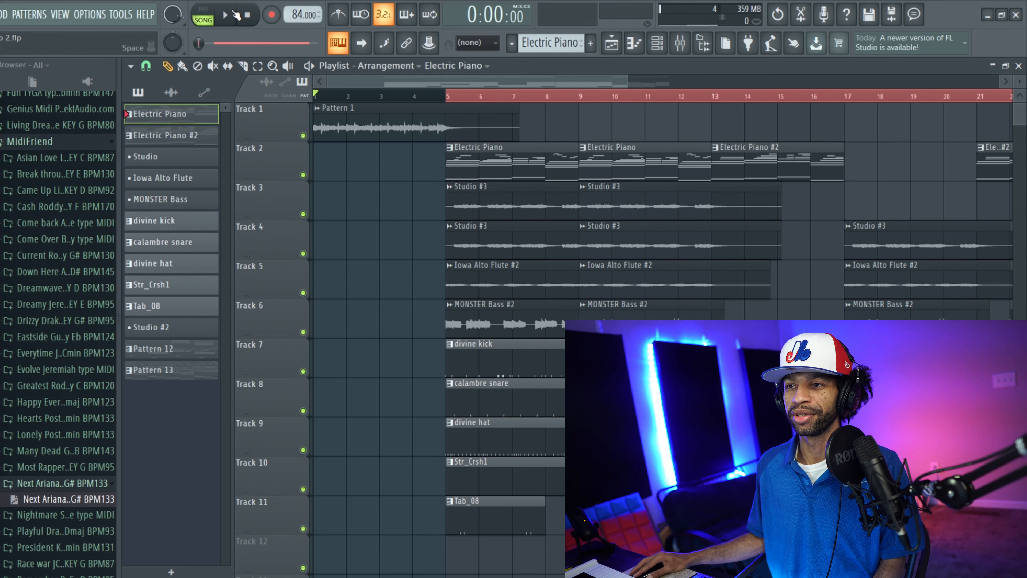
pyautogui.click(226, 15)
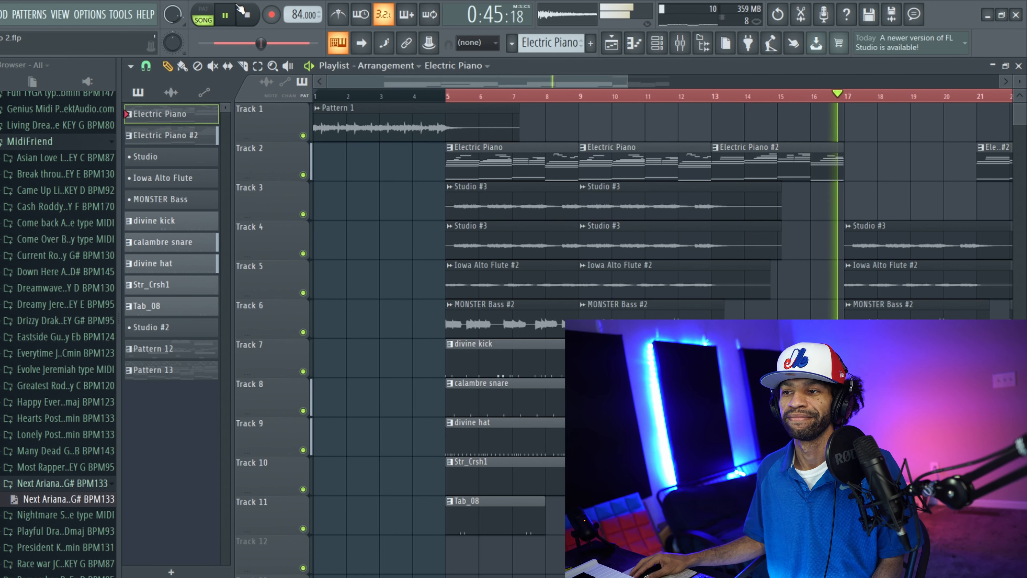
pyautogui.click(247, 14)
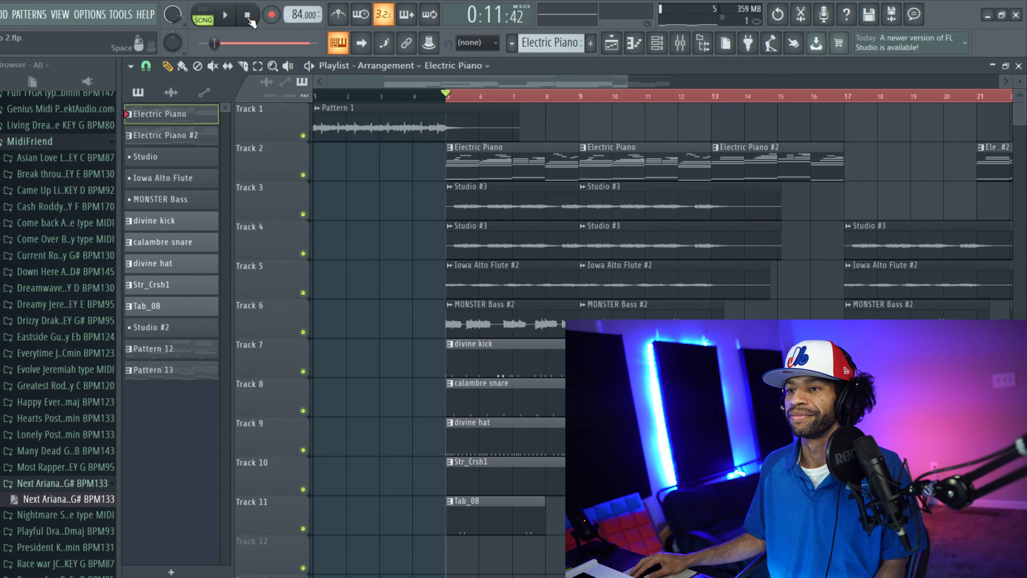
pyautogui.click(246, 15)
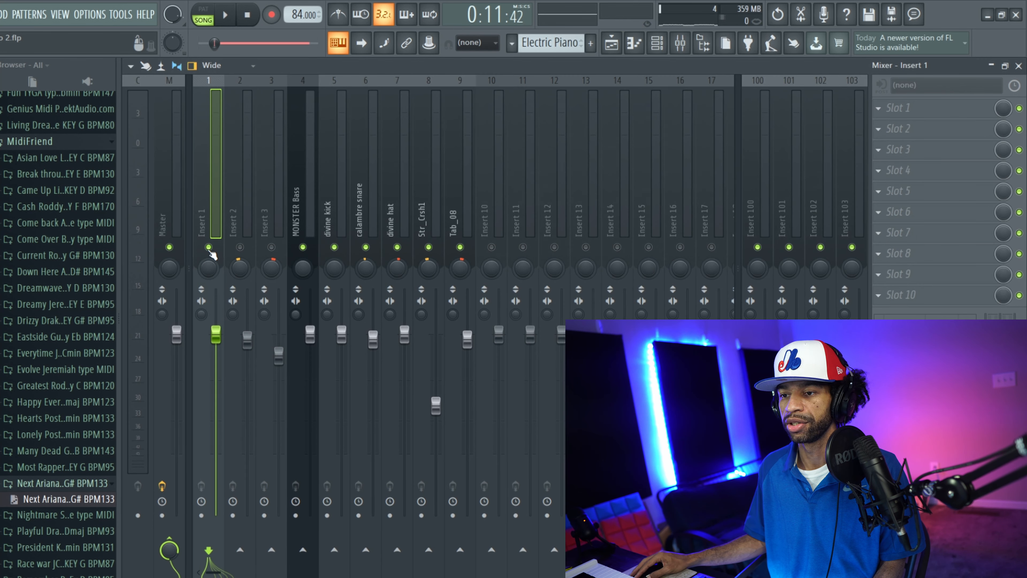
# Reach the Electric Piano instrument window through the channel rack.
pyautogui.click(657, 42)
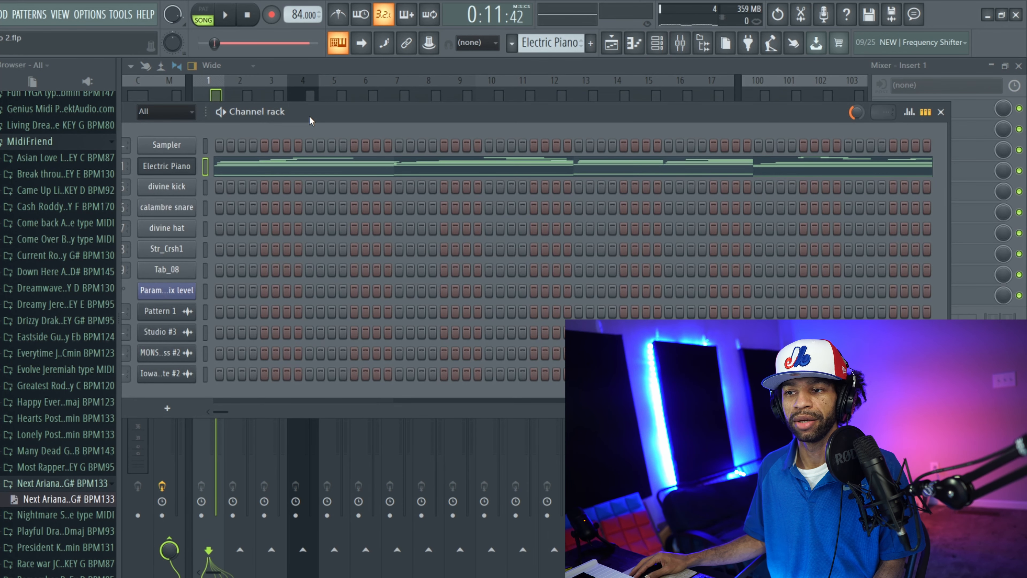
pyautogui.click(167, 166)
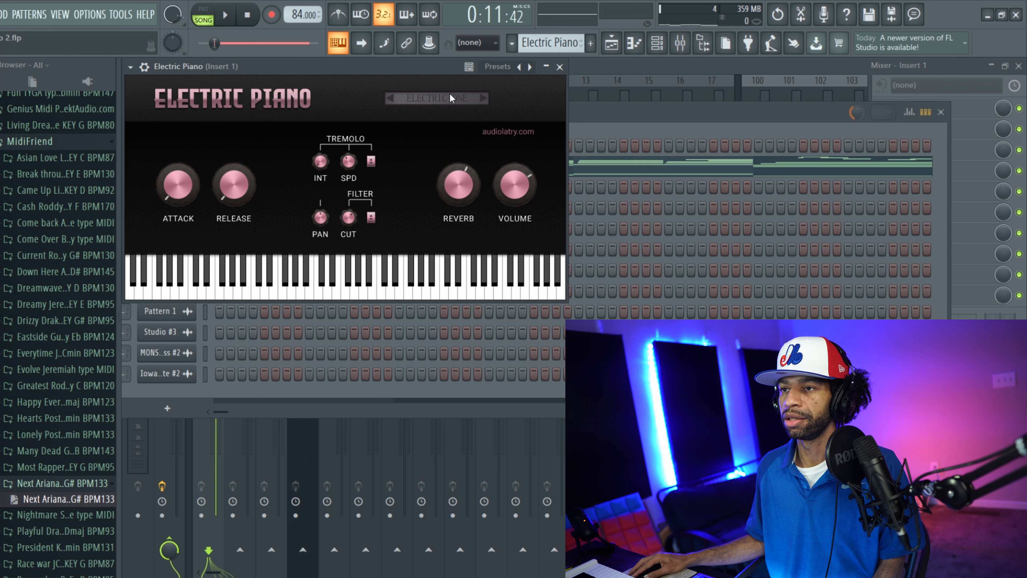
# Audition the Electric Piano pattern with the Electric One sound, then stop.
pyautogui.click(246, 14)
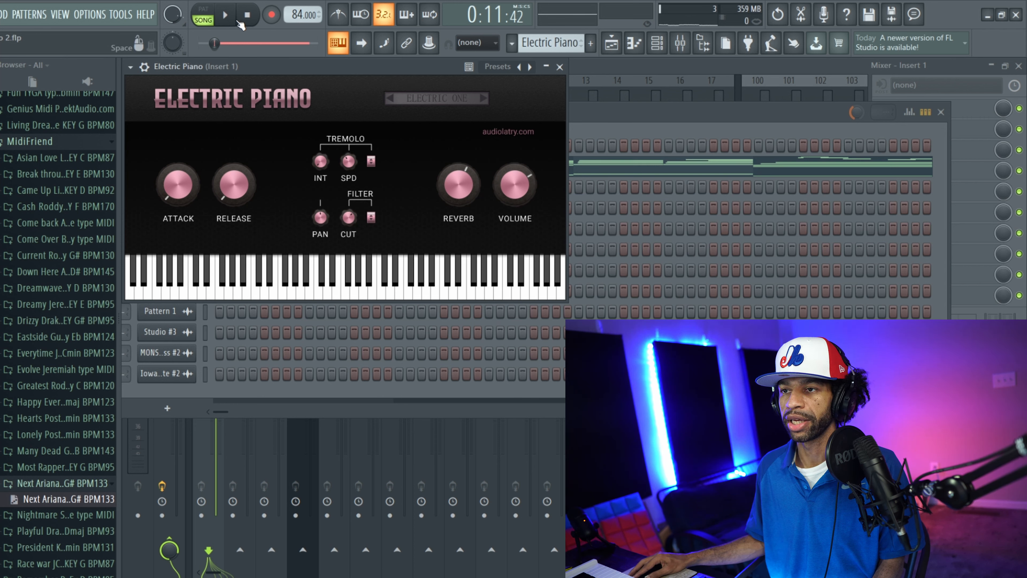
pyautogui.click(204, 10)
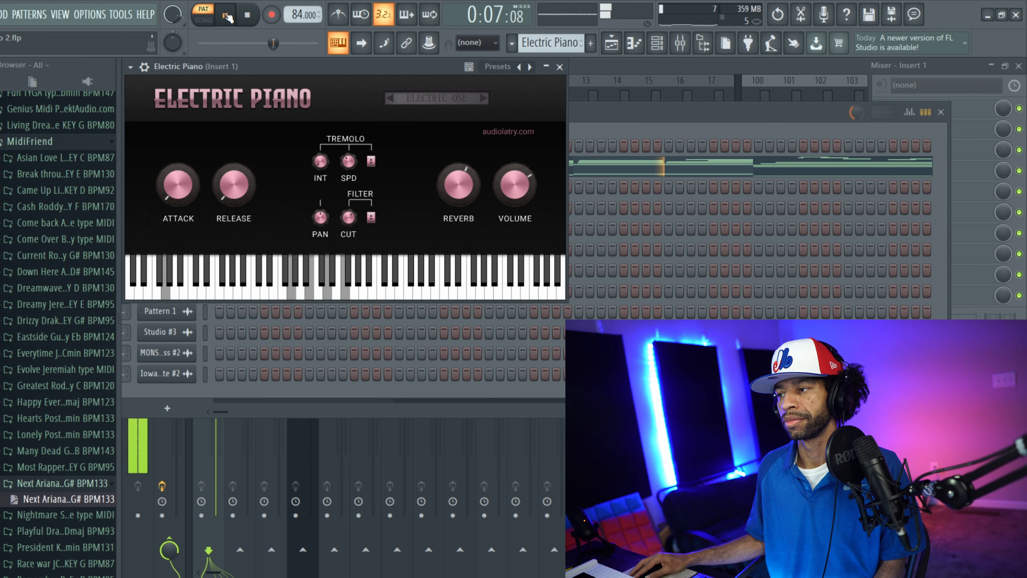
pyautogui.click(226, 15)
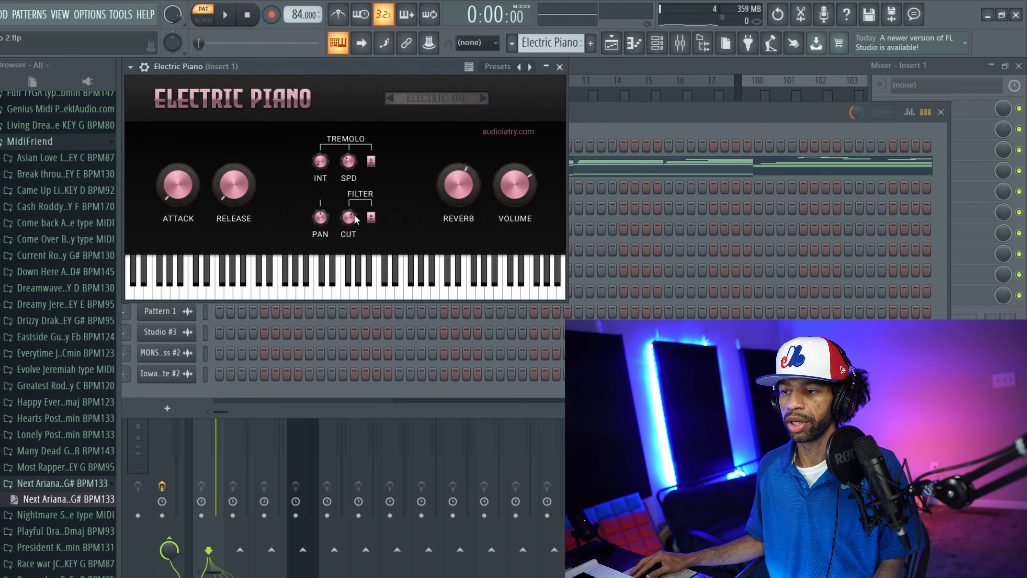
pyautogui.moveTo(385, 234)
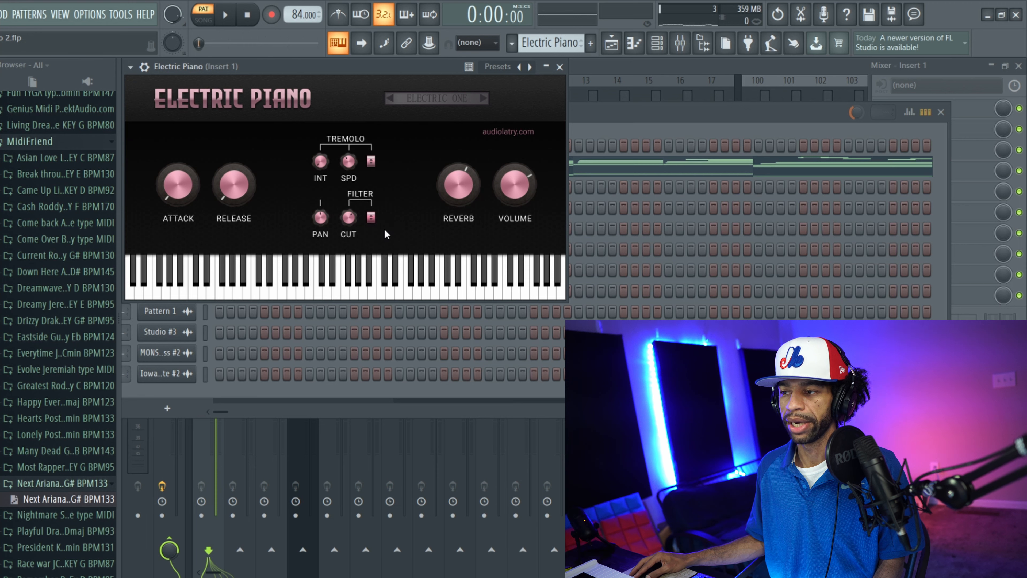
pyautogui.moveTo(417, 166)
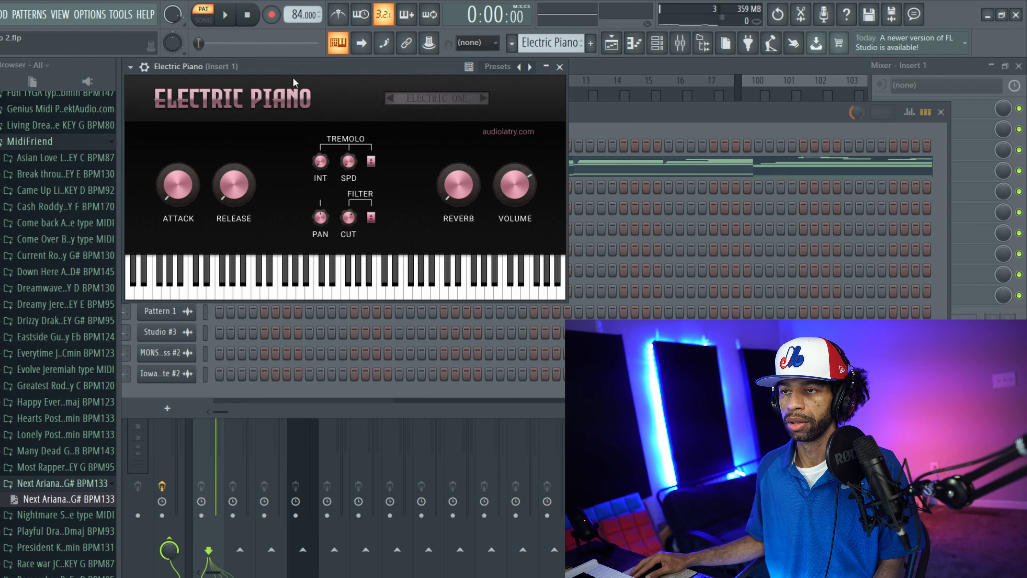
pyautogui.click(224, 14)
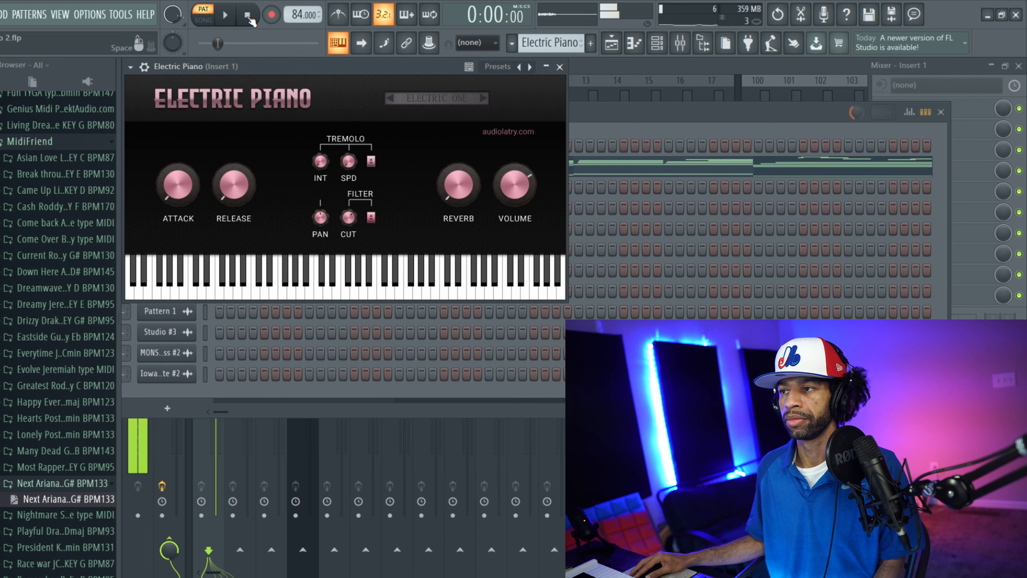
# Replay the Electric Piano pattern a couple more times and stop playback.
pyautogui.click(245, 14)
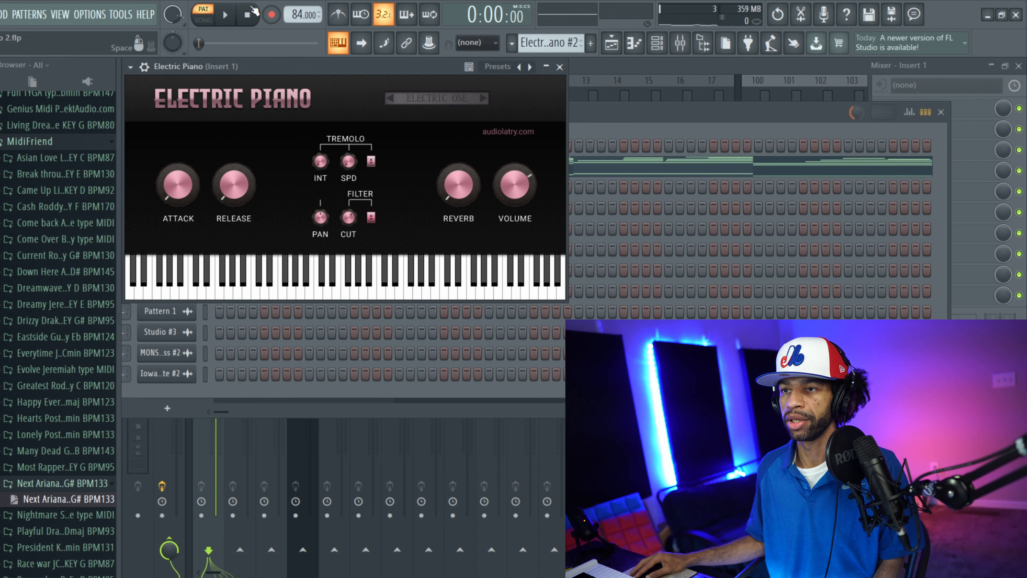
pyautogui.click(225, 13)
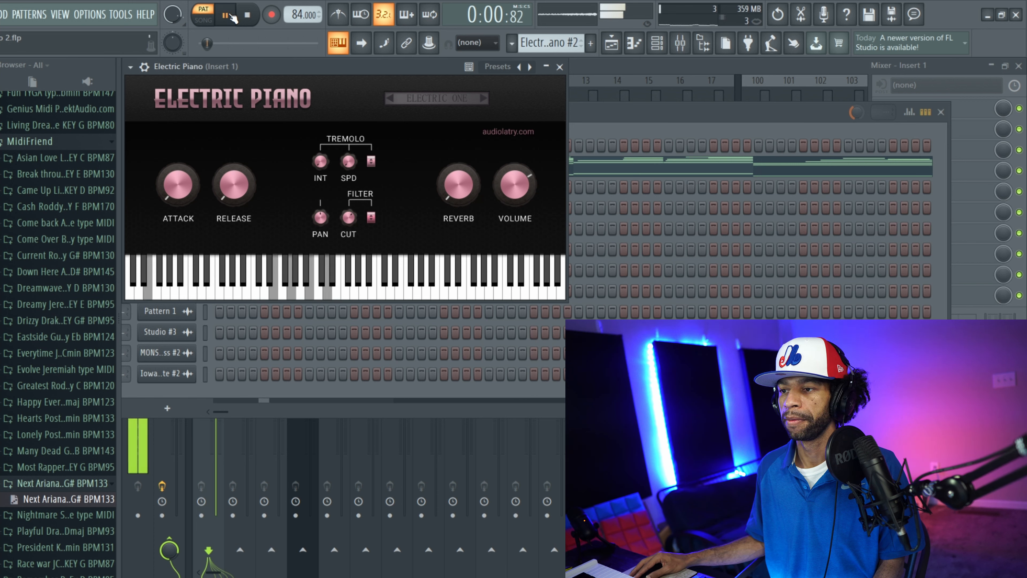
pyautogui.click(226, 15)
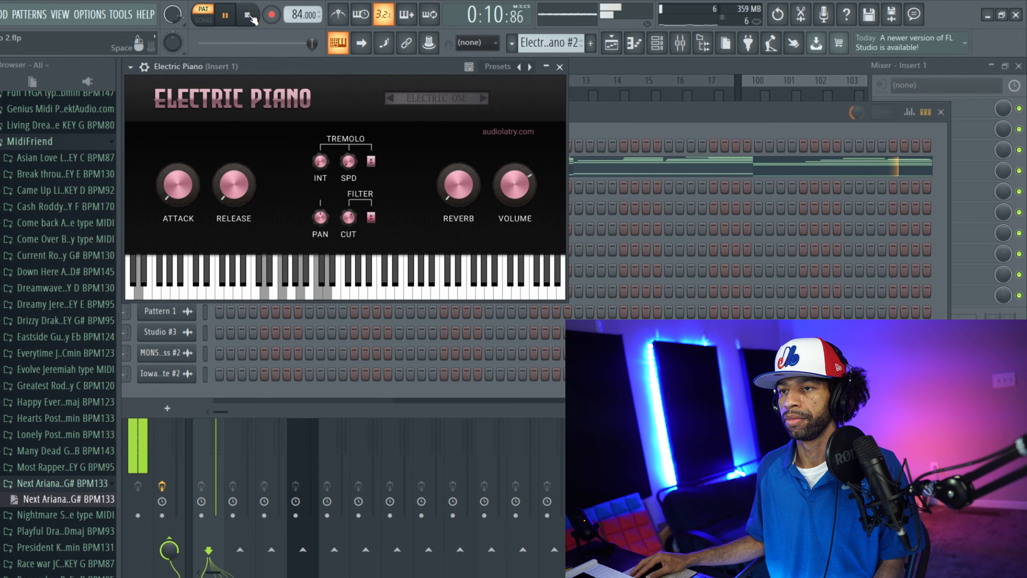
pyautogui.click(247, 14)
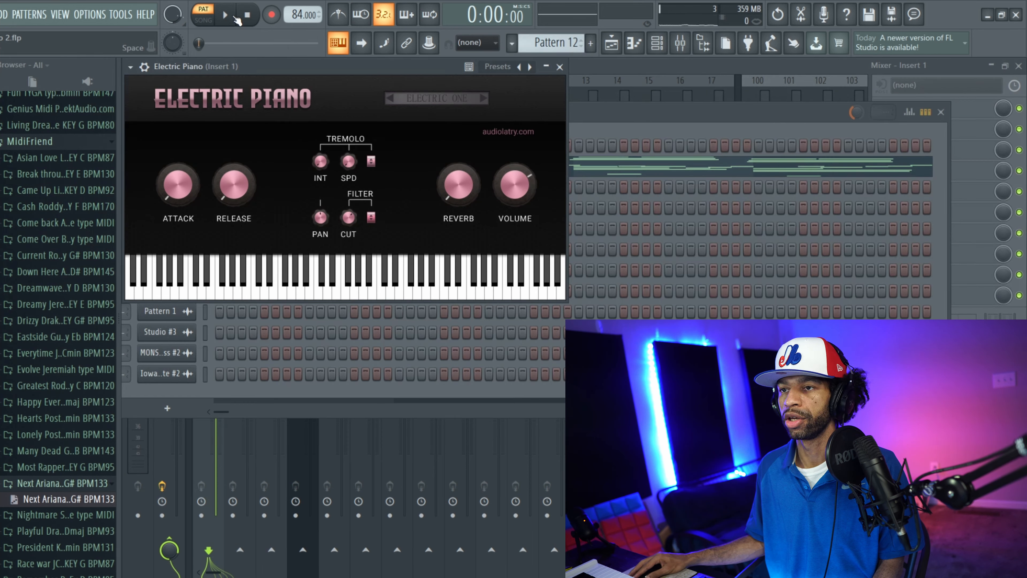
# Switch to the Pattern 13 chord progression, play it and bring up Electric Piano.
pyautogui.click(225, 15)
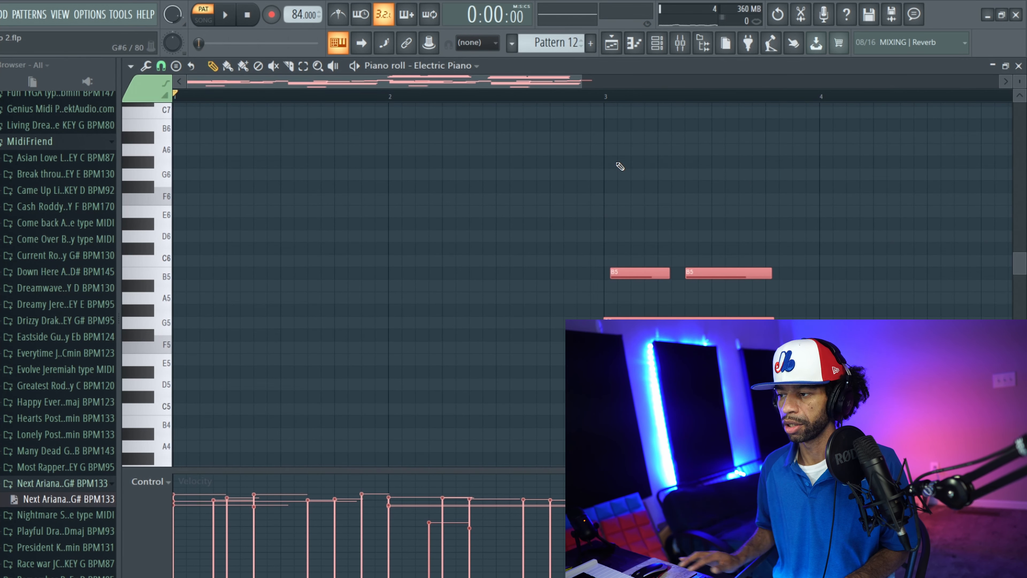
pyautogui.click(224, 14)
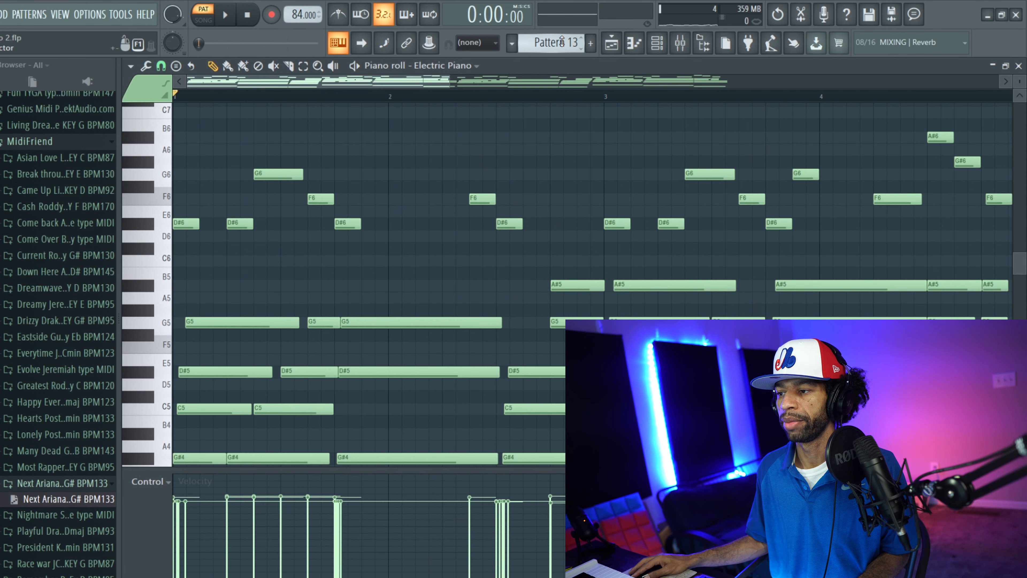
pyautogui.click(225, 14)
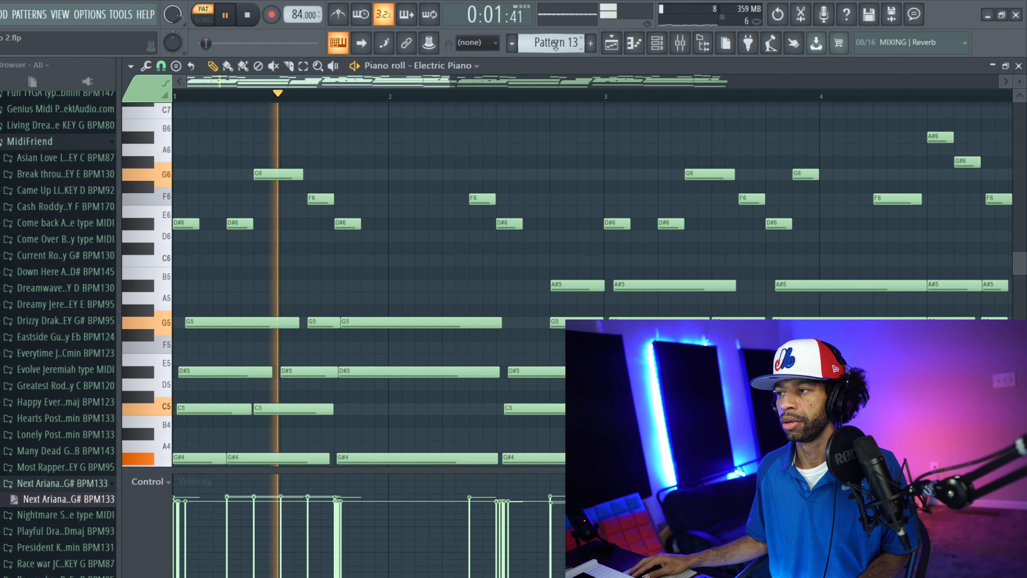
pyautogui.click(657, 43)
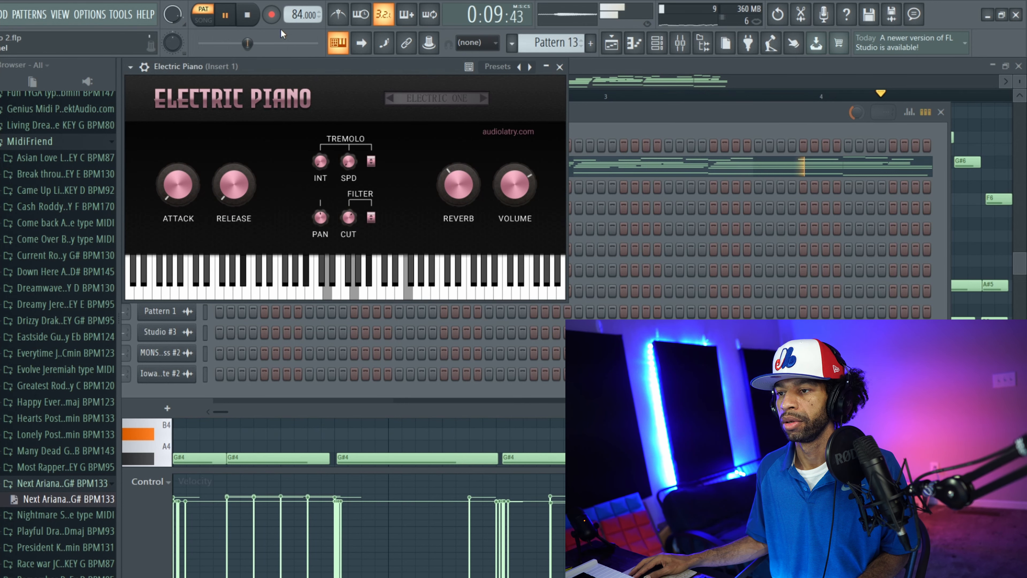
# Stop playback and step Electric Piano to the Electric Two preset.
pyautogui.click(248, 15)
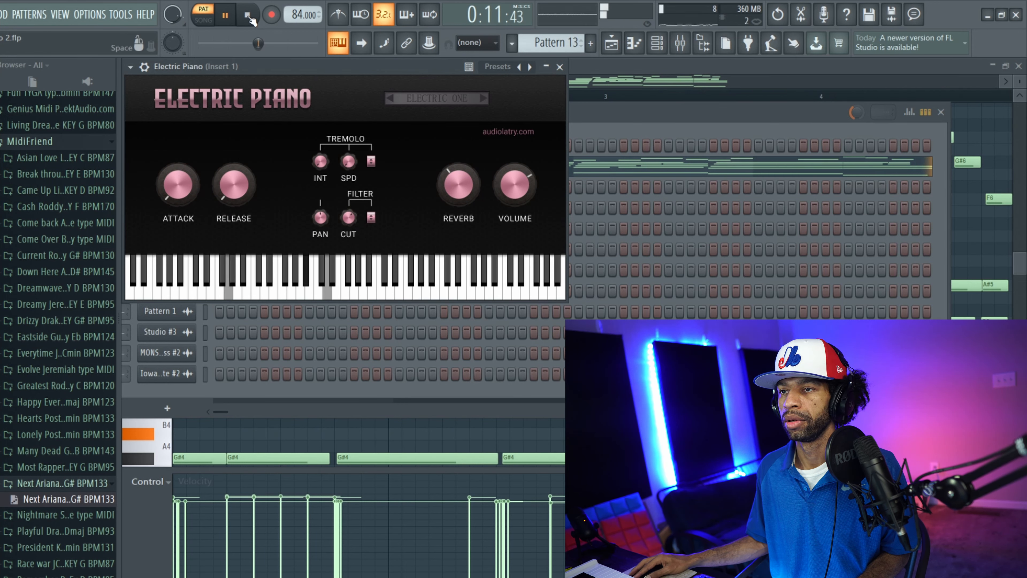
pyautogui.click(248, 14)
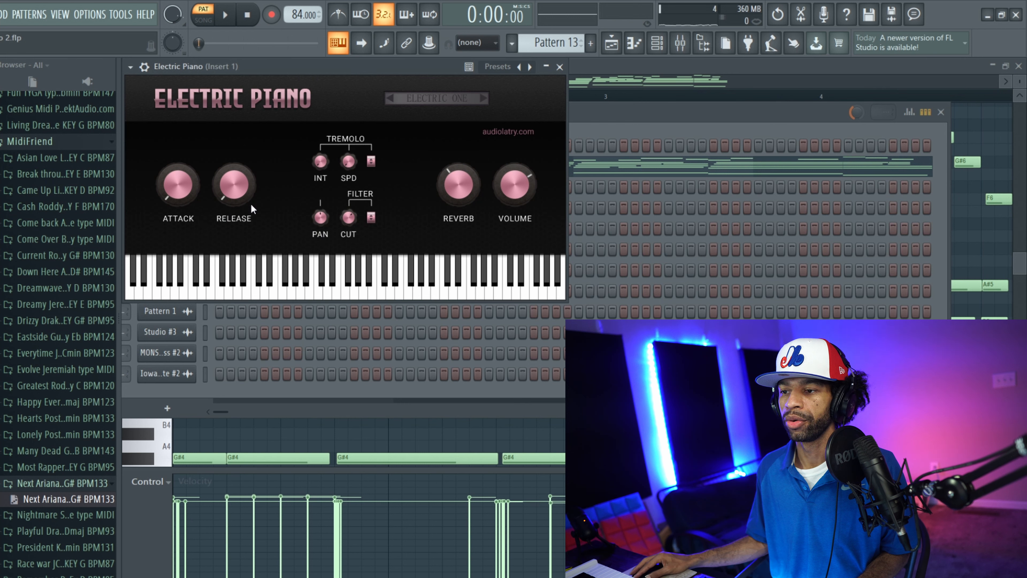
pyautogui.moveTo(488, 103)
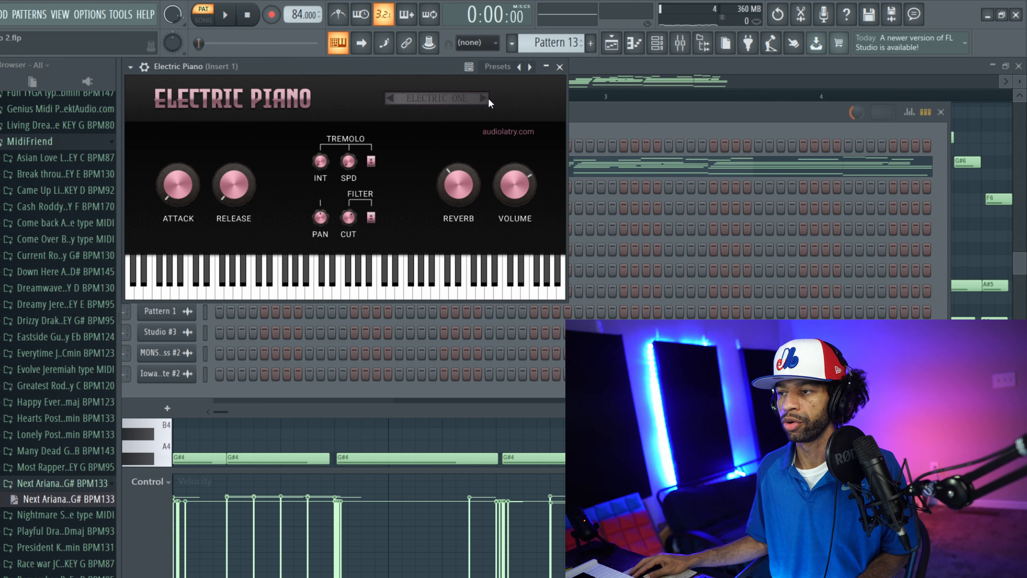
pyautogui.click(482, 98)
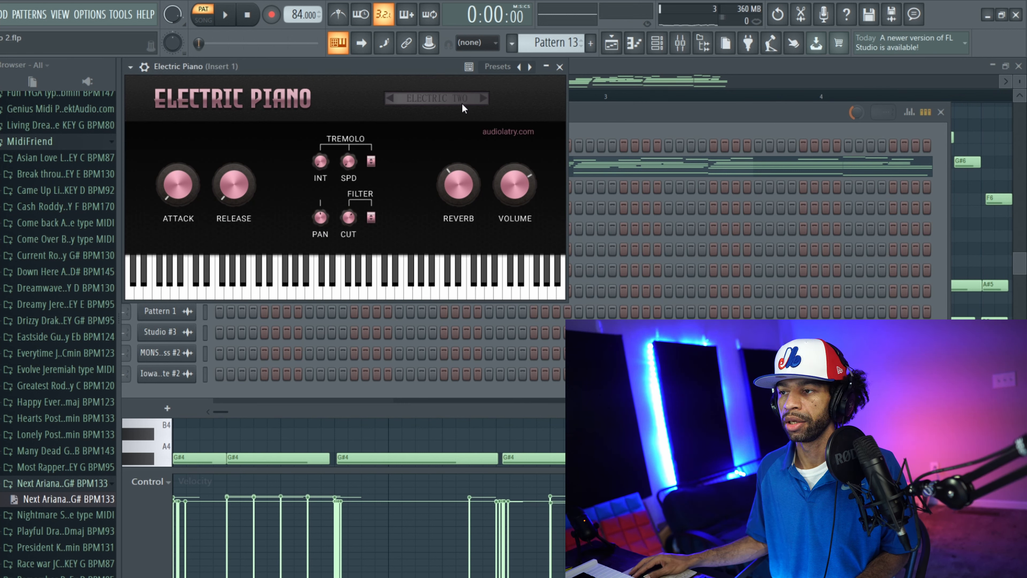
# Audition Pattern 13 with Electric Two, stop, and show its piano roll notes.
pyautogui.click(225, 14)
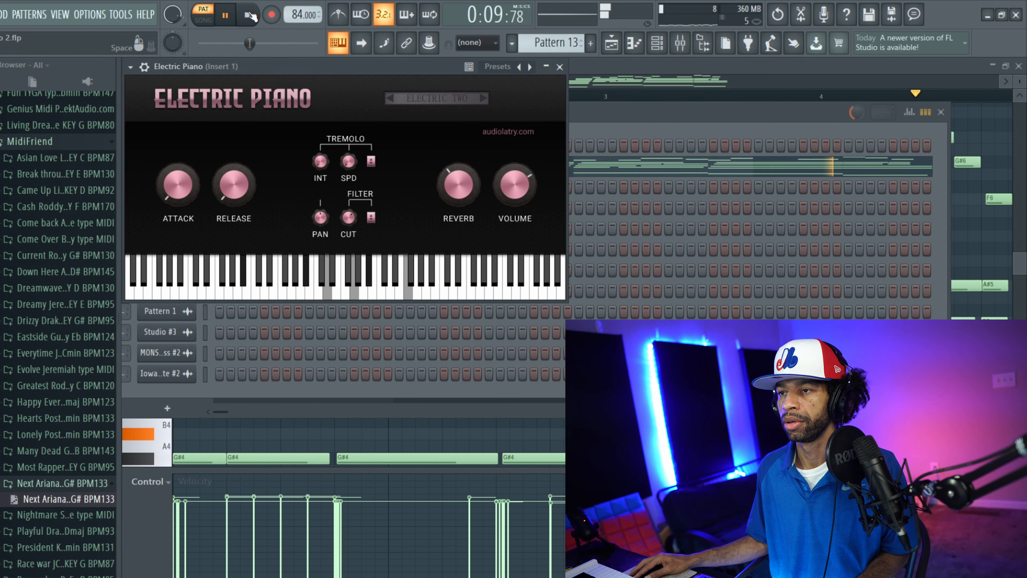
pyautogui.click(226, 14)
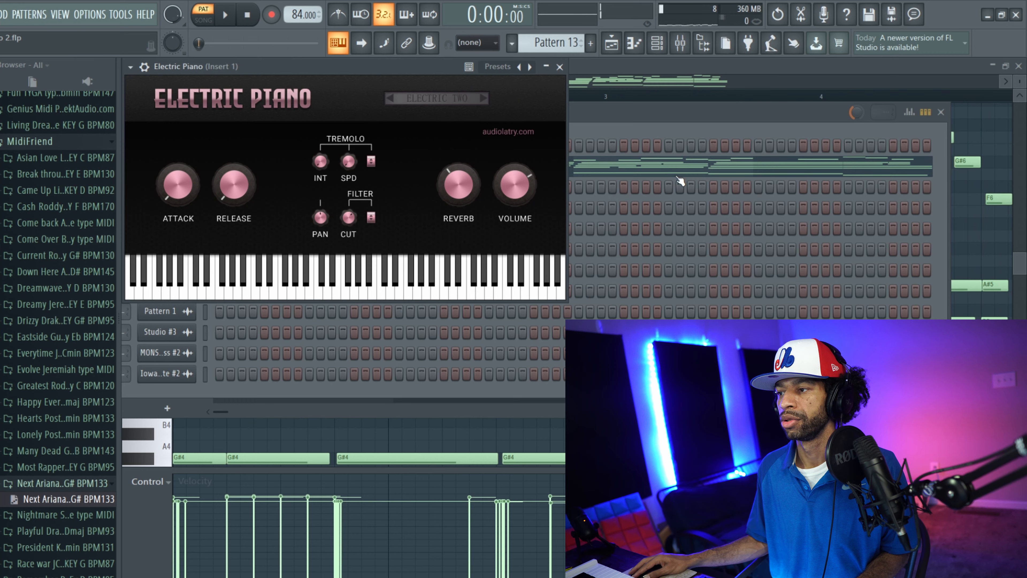
pyautogui.click(559, 66)
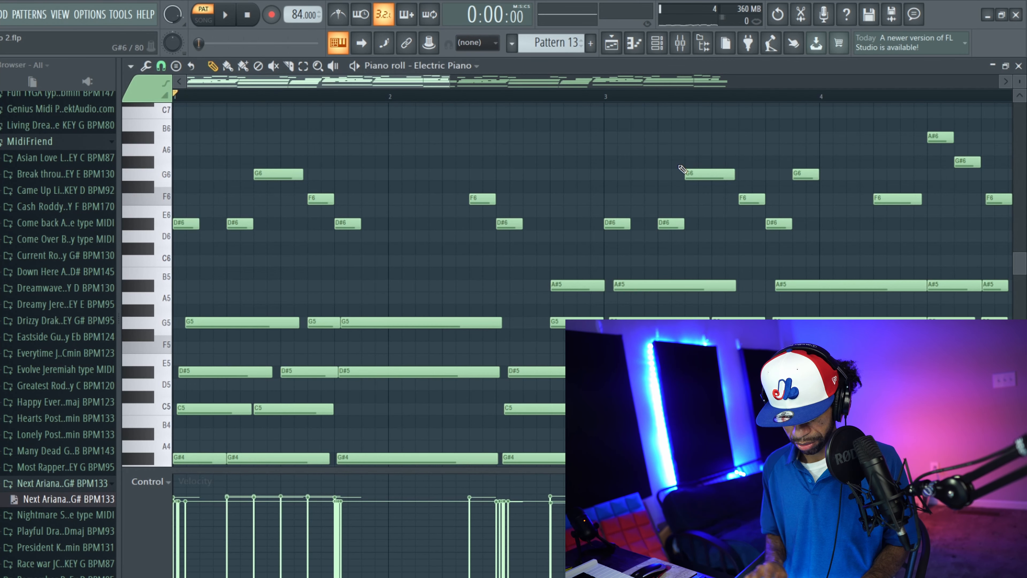
# Audition Pattern 12 with the Electric Two preset from the channel rack, then stop.
pyautogui.click(224, 15)
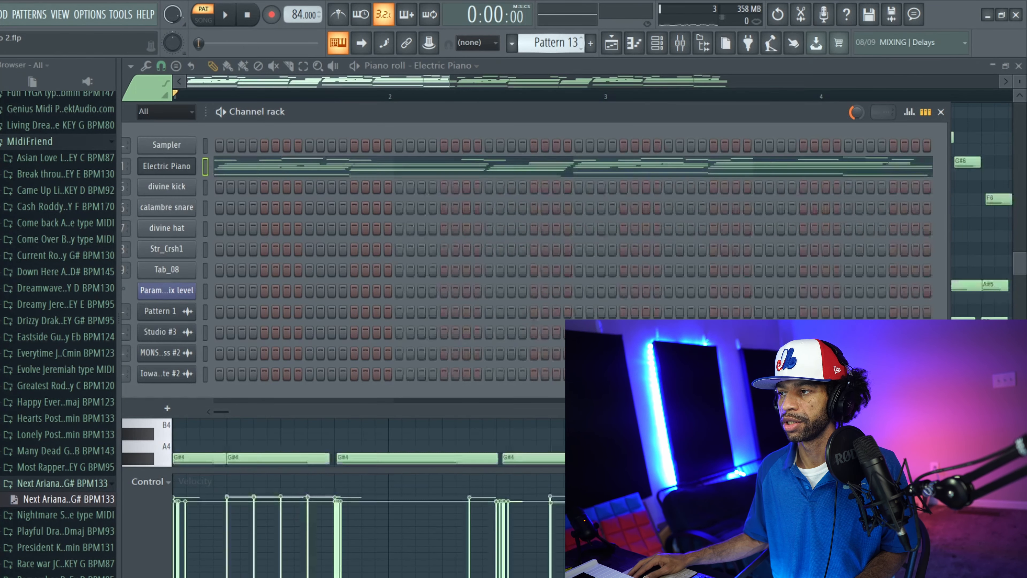
pyautogui.click(224, 14)
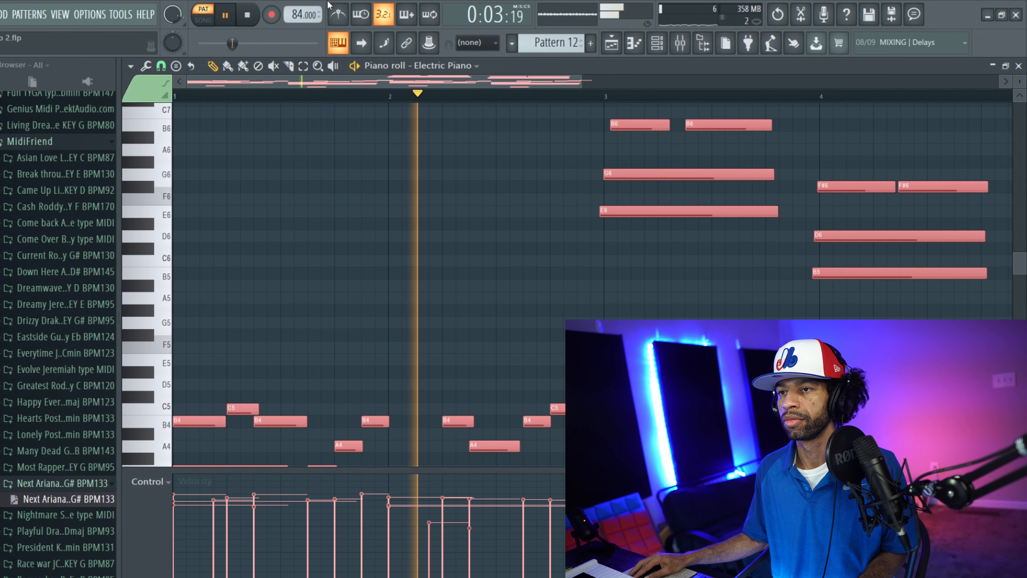
pyautogui.click(246, 15)
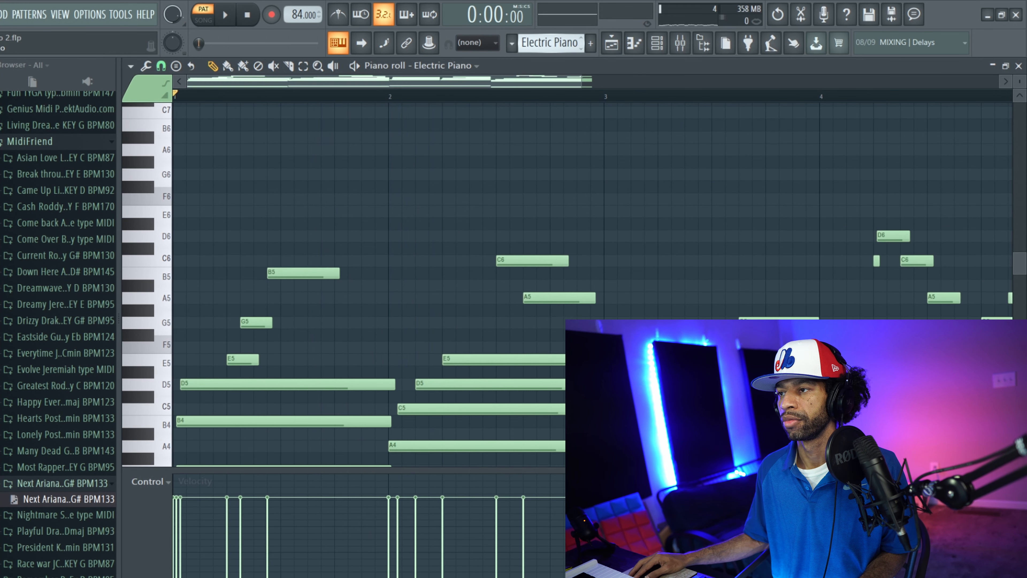
# Audition the Electric Piano melody pattern, stop it and return to the channel rack.
pyautogui.click(225, 15)
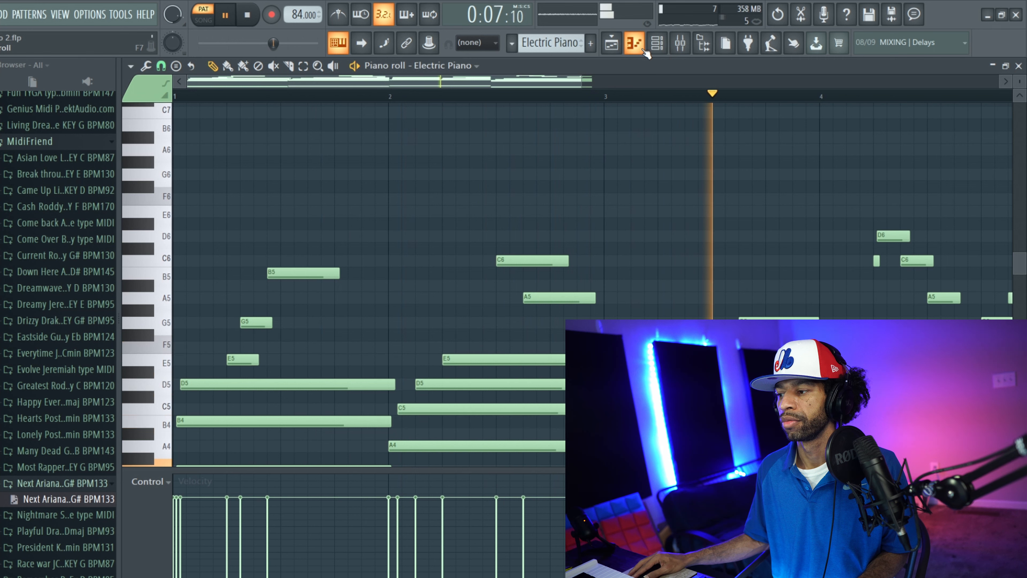
pyautogui.click(657, 43)
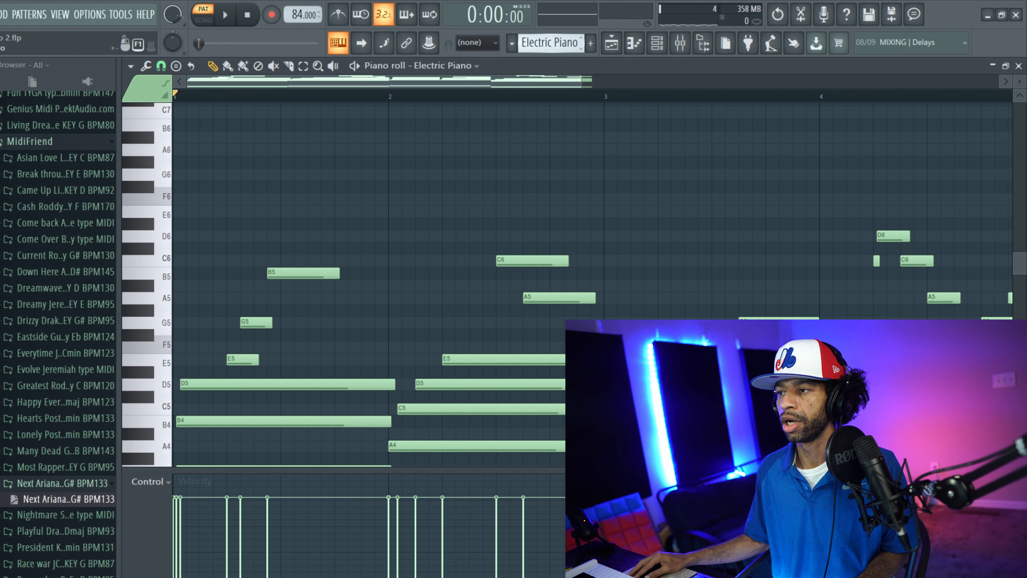
pyautogui.click(657, 43)
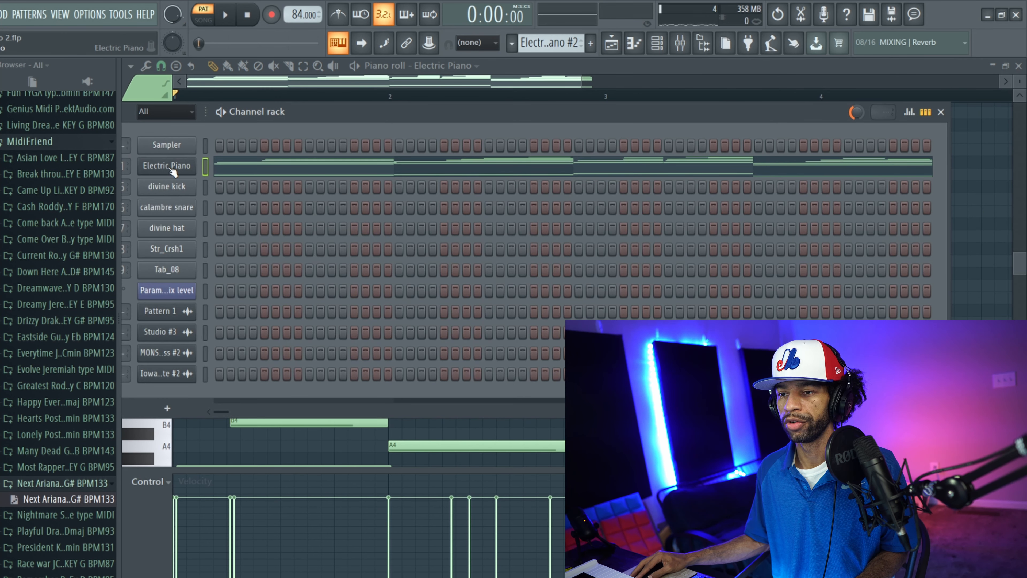
# Turn up the Electric Piano reverb while the melody pattern plays, then stop.
pyautogui.click(167, 166)
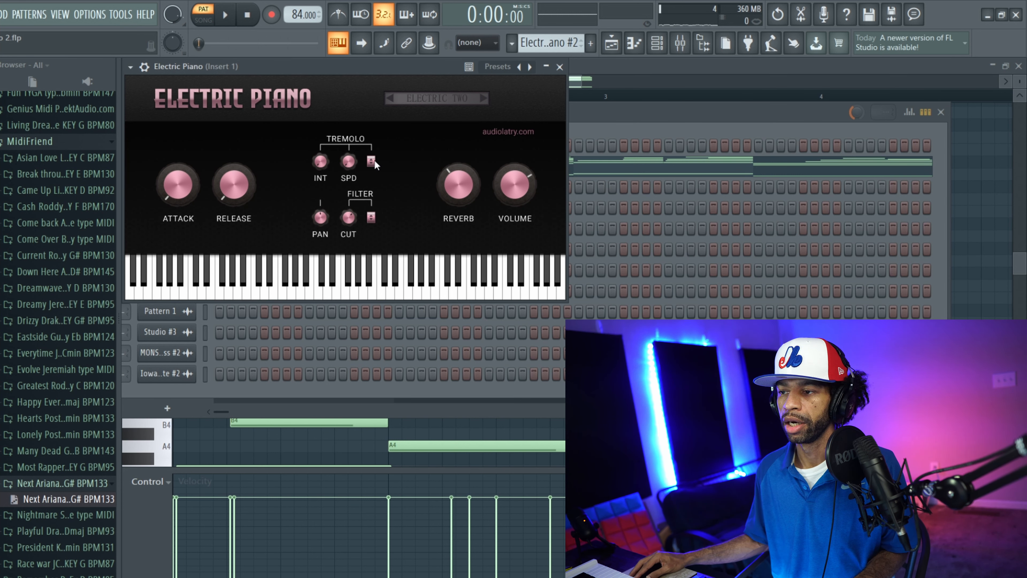
pyautogui.click(373, 161)
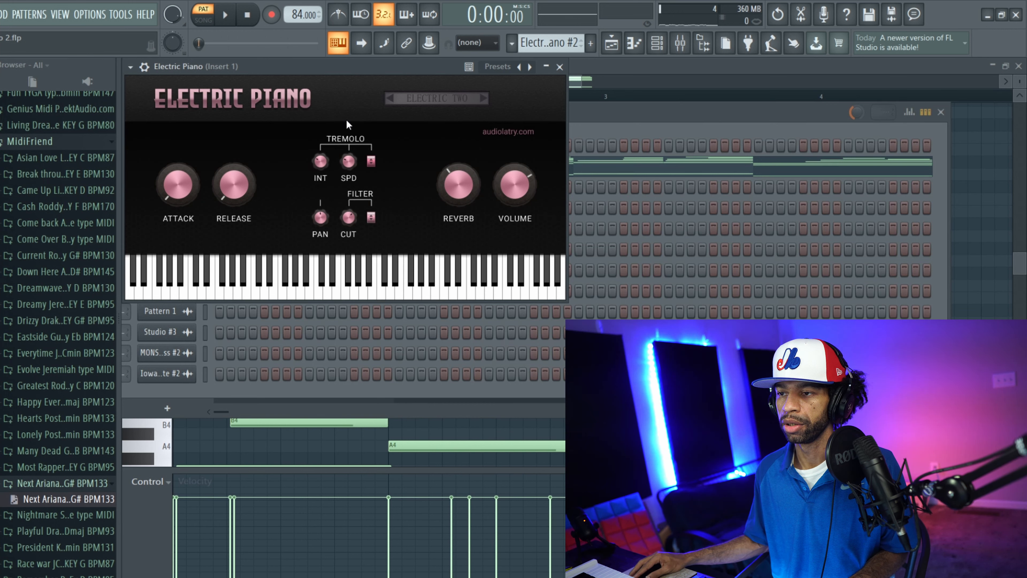
pyautogui.click(225, 14)
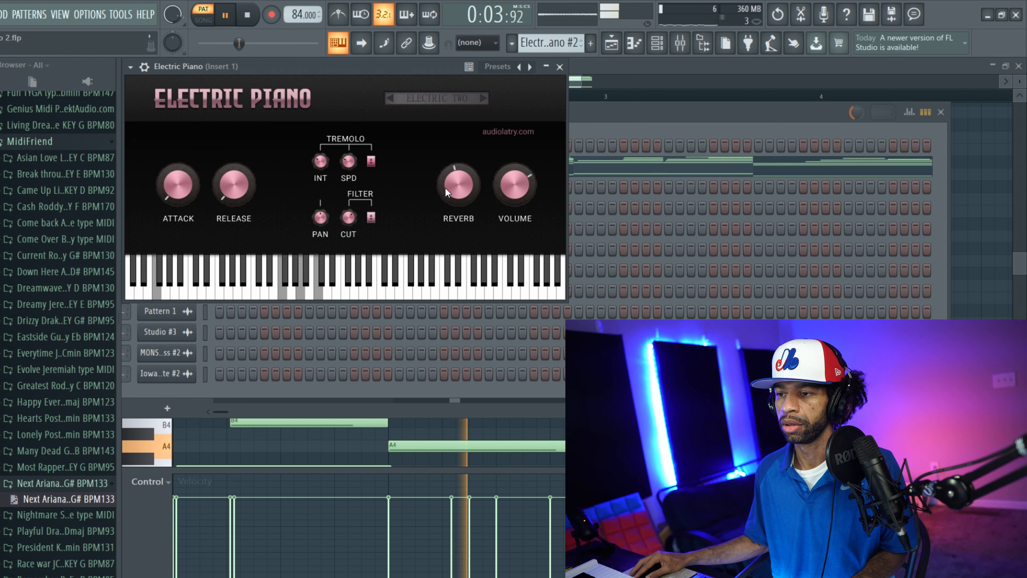
pyautogui.click(370, 216)
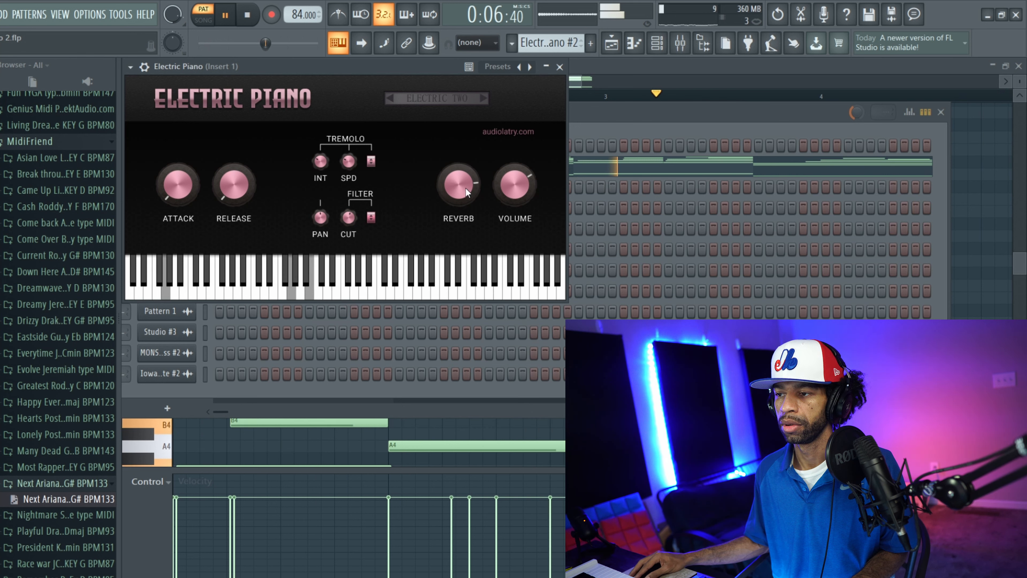
pyautogui.click(246, 15)
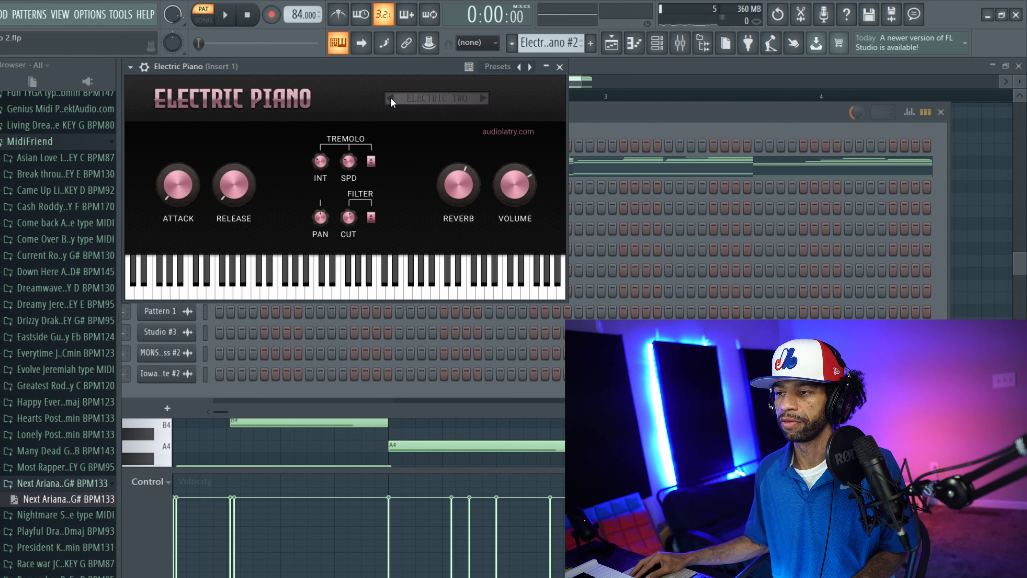
# Return Electric Piano to the Electric One preset and play Pattern 13's chords, then stop.
pyautogui.click(390, 99)
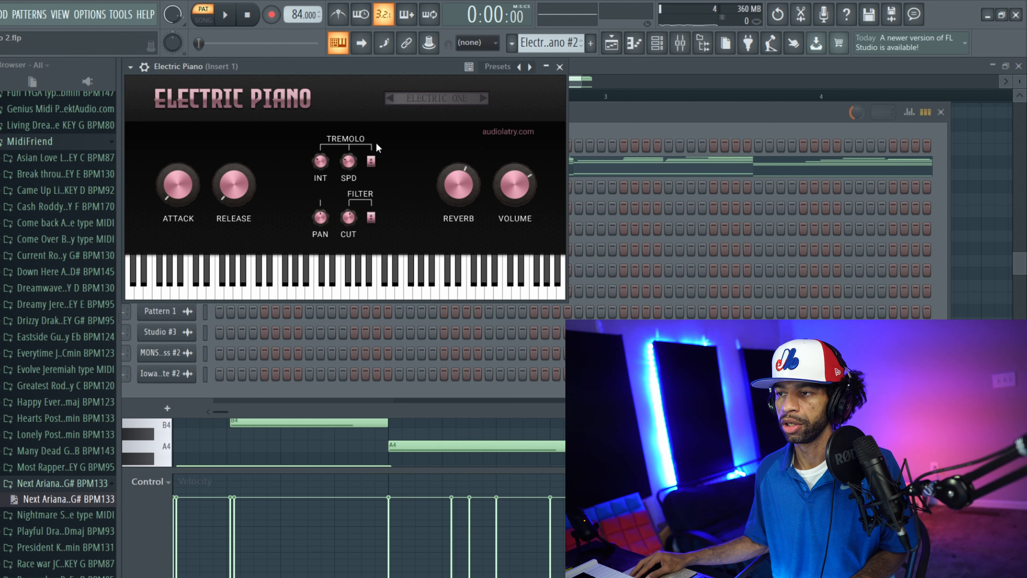
pyautogui.click(225, 14)
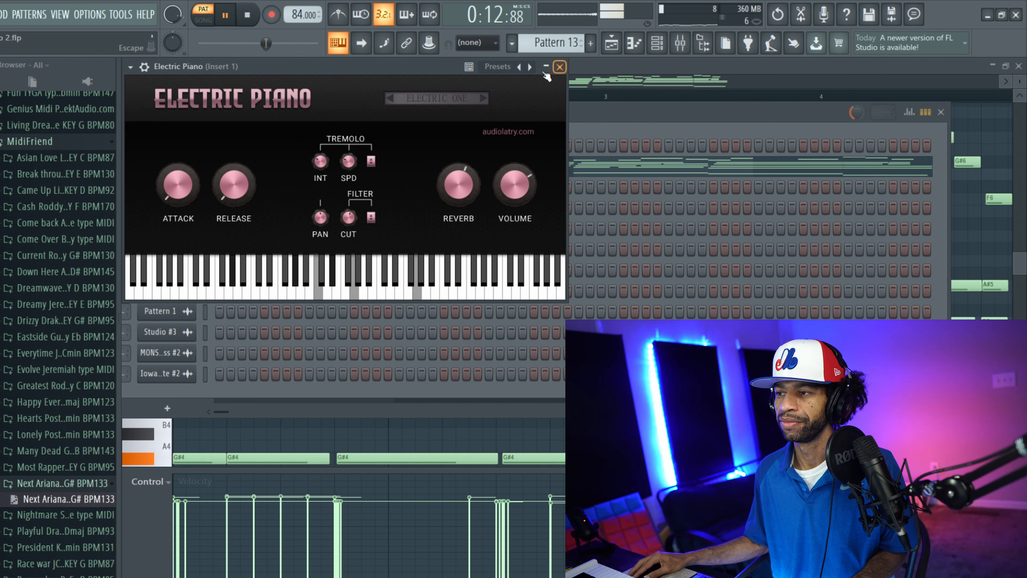
pyautogui.click(247, 14)
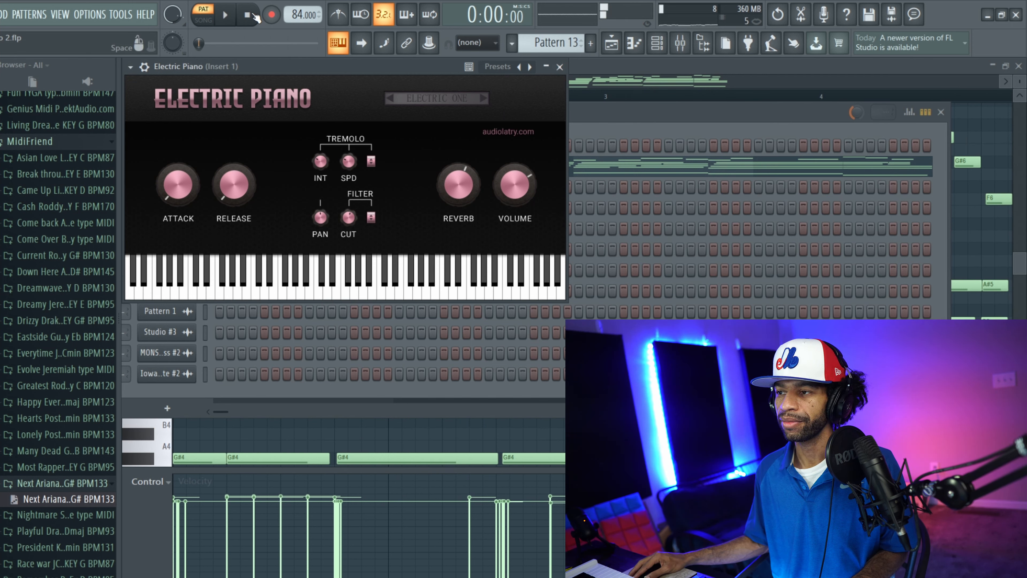